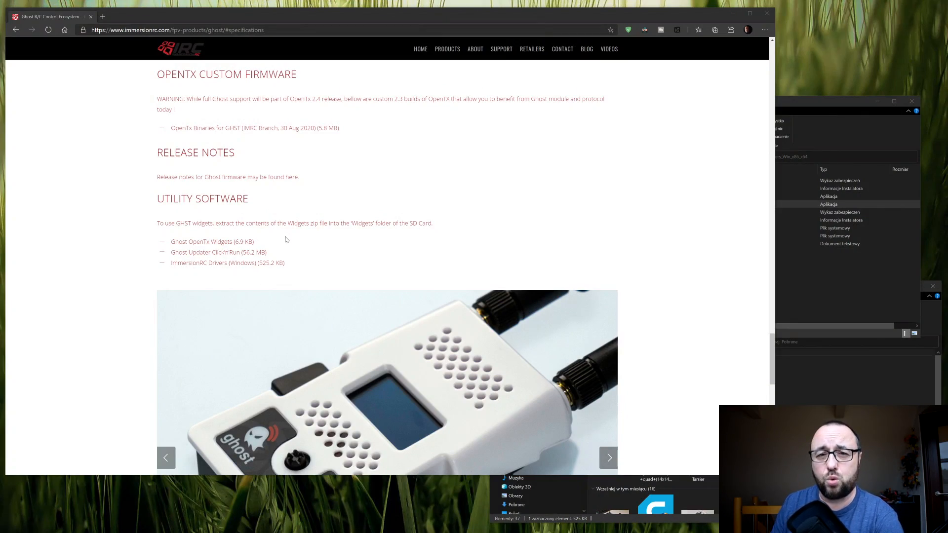
Show the extracted IRCDrivers_Win_x86_x64 folder with the x64 and x86 driver installers
click(608, 457)
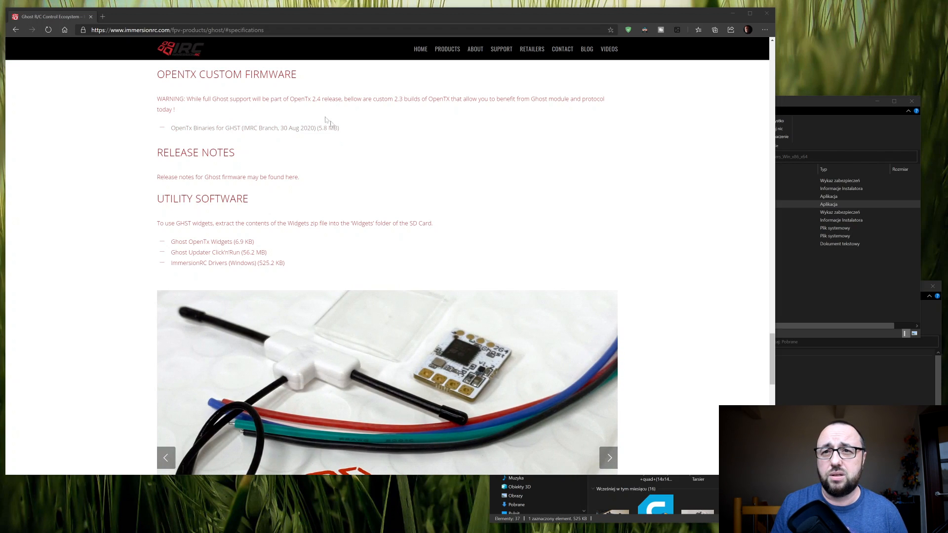
mouse_move(406, 94)
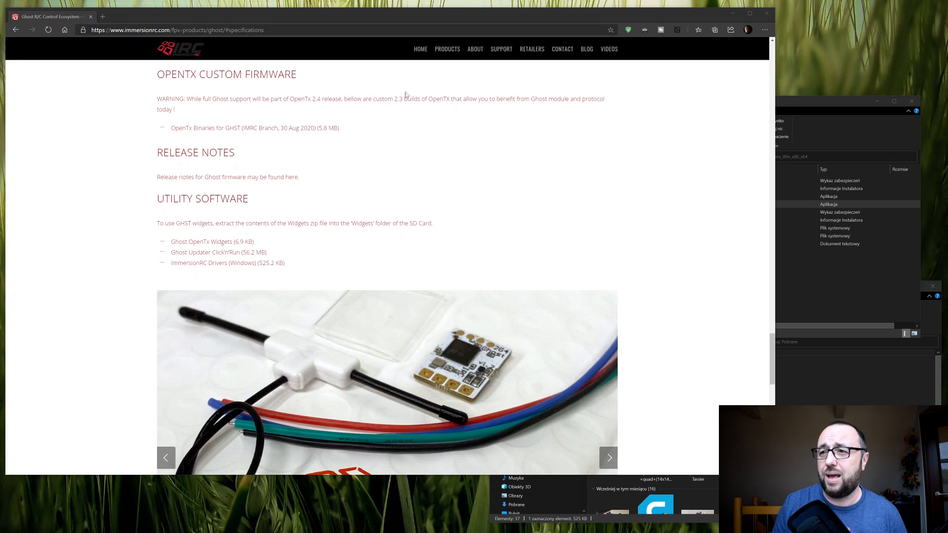
mouse_move(185, 138)
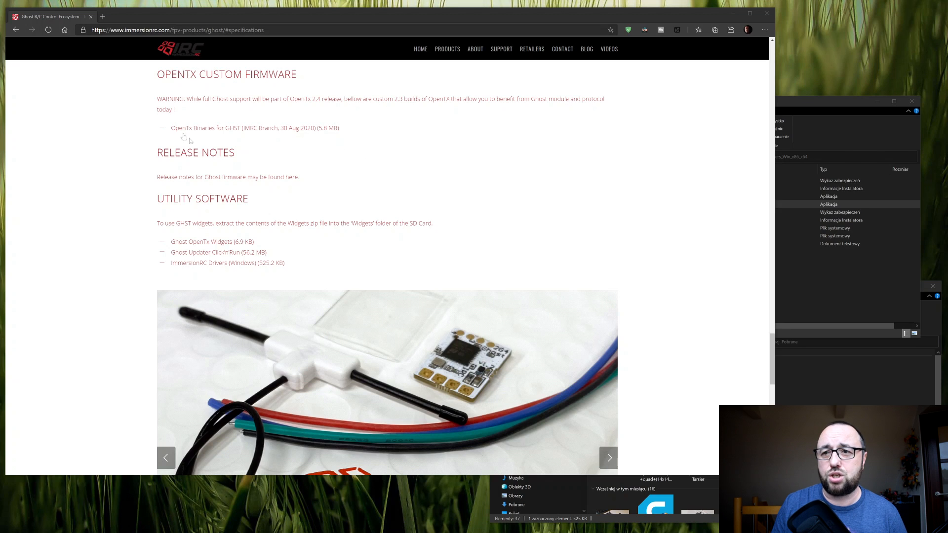
click(608, 457)
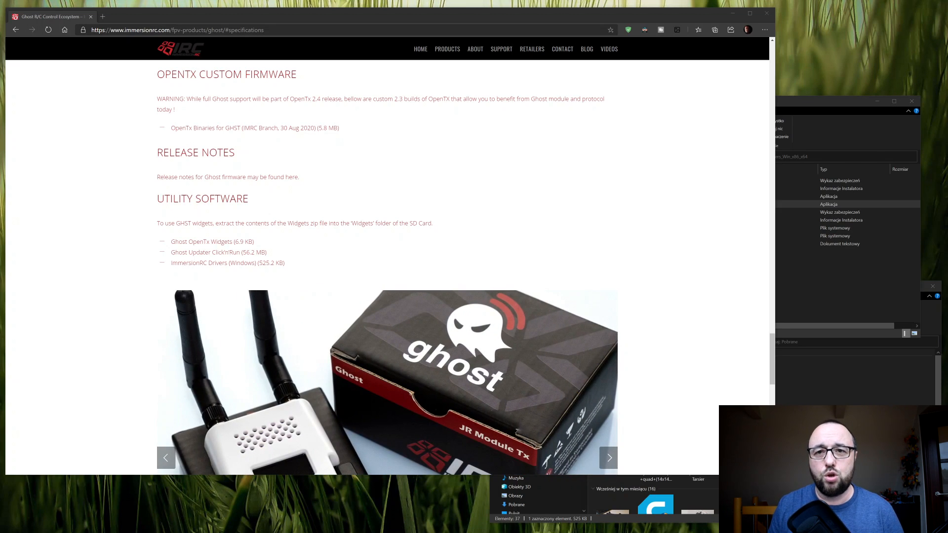
mouse_move(202, 252)
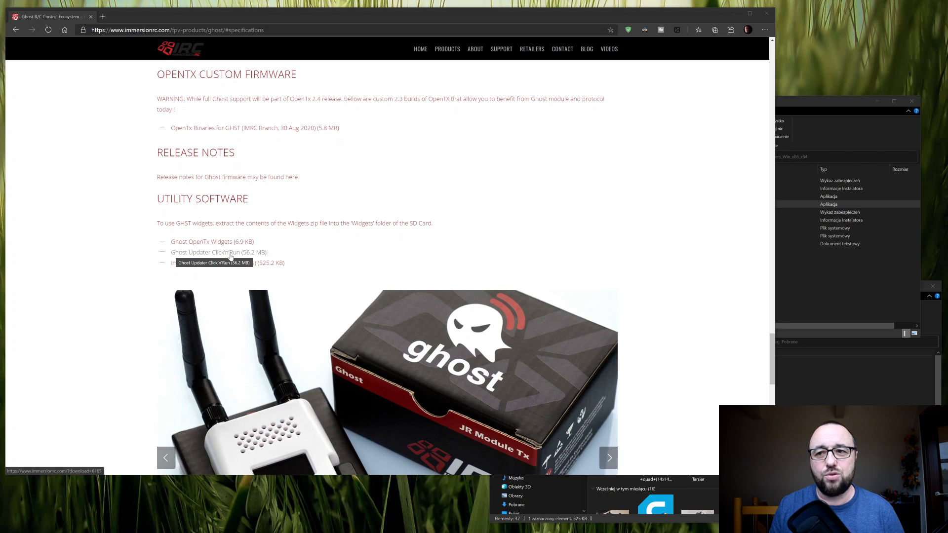
click(609, 457)
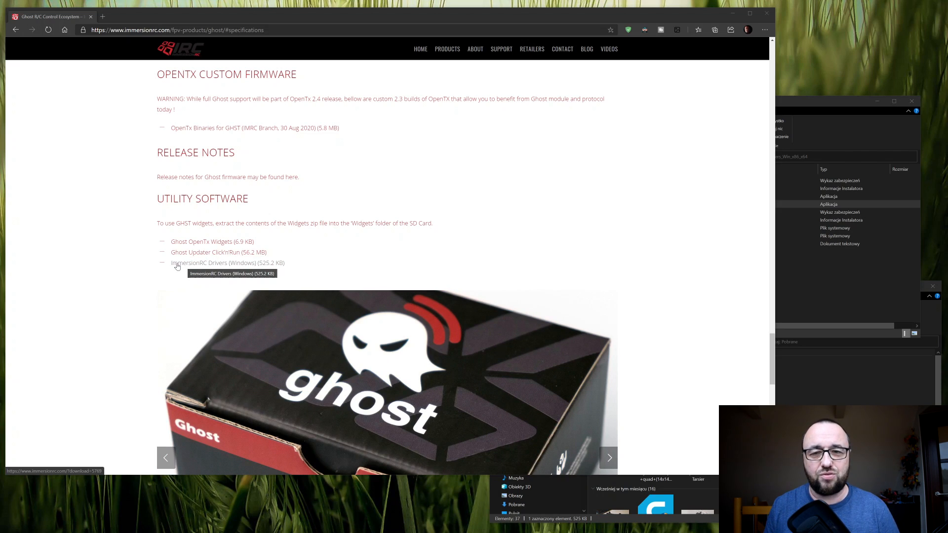
click(609, 457)
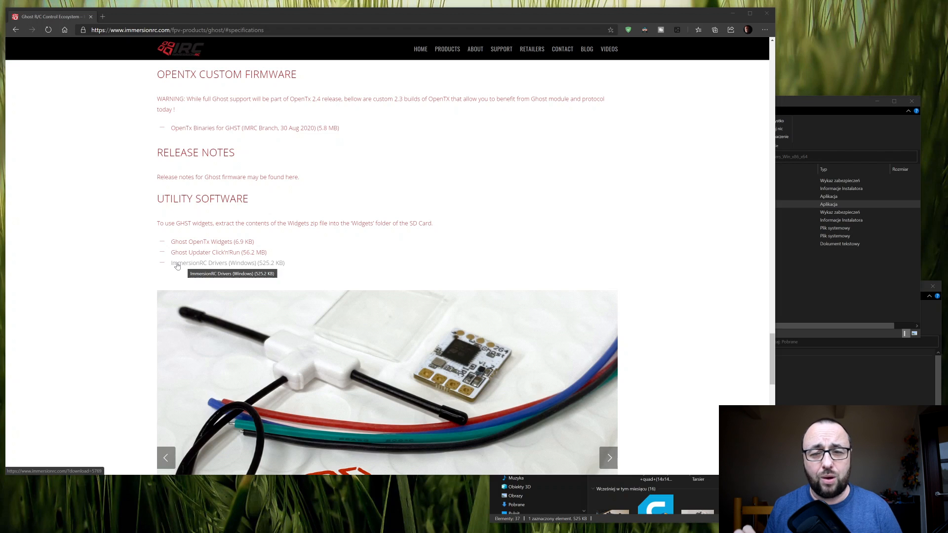
click(608, 458)
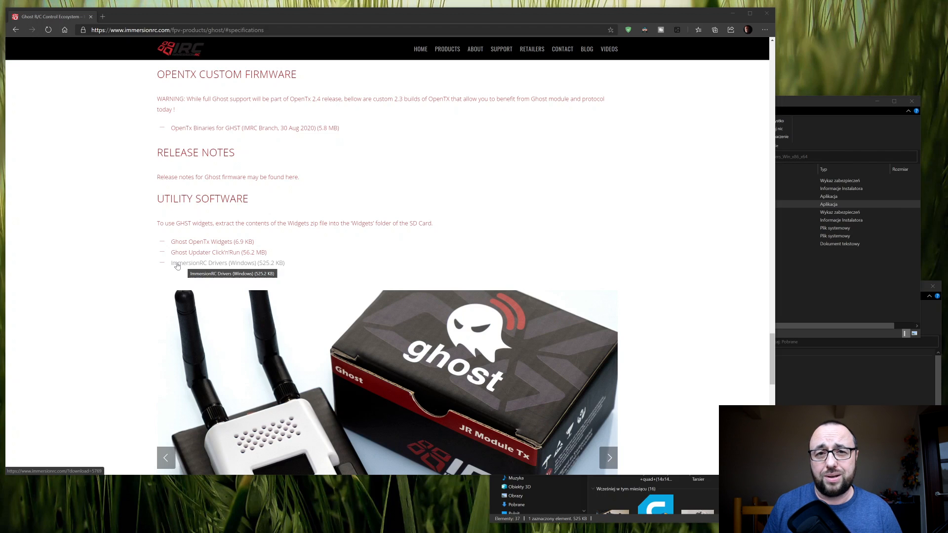
click(608, 457)
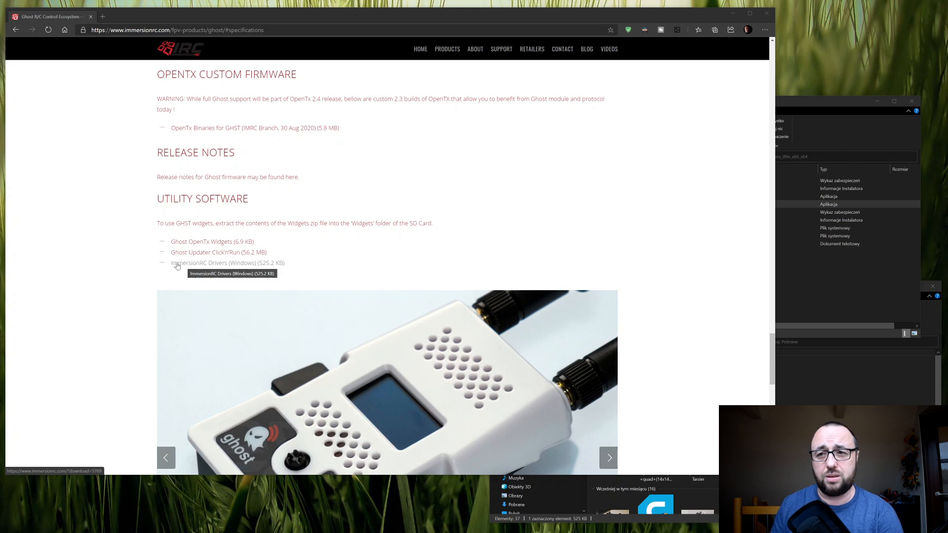
mouse_move(194, 255)
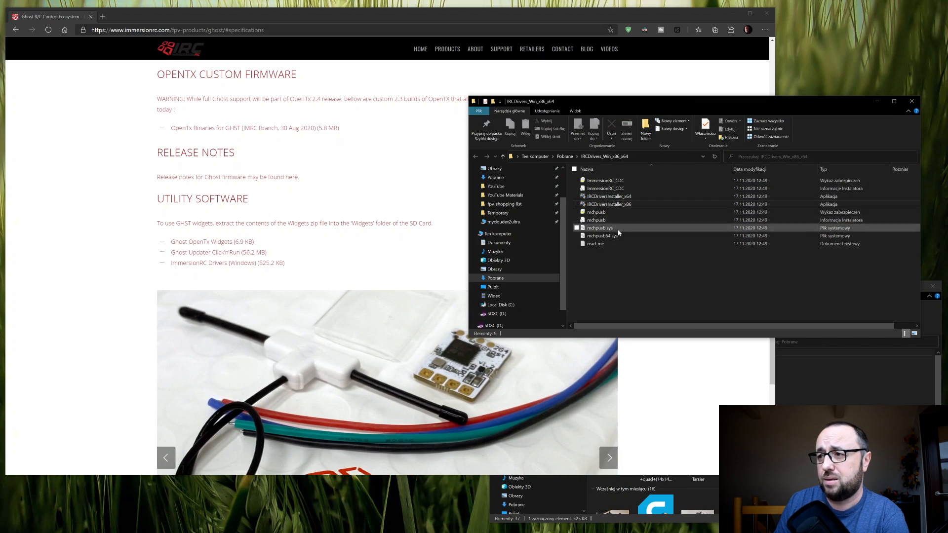
mouse_move(607, 205)
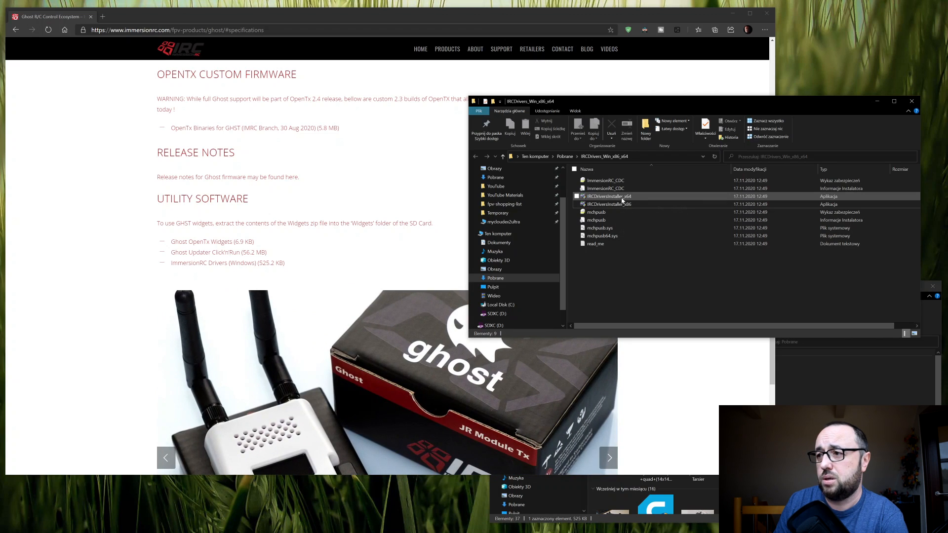
mouse_move(611, 204)
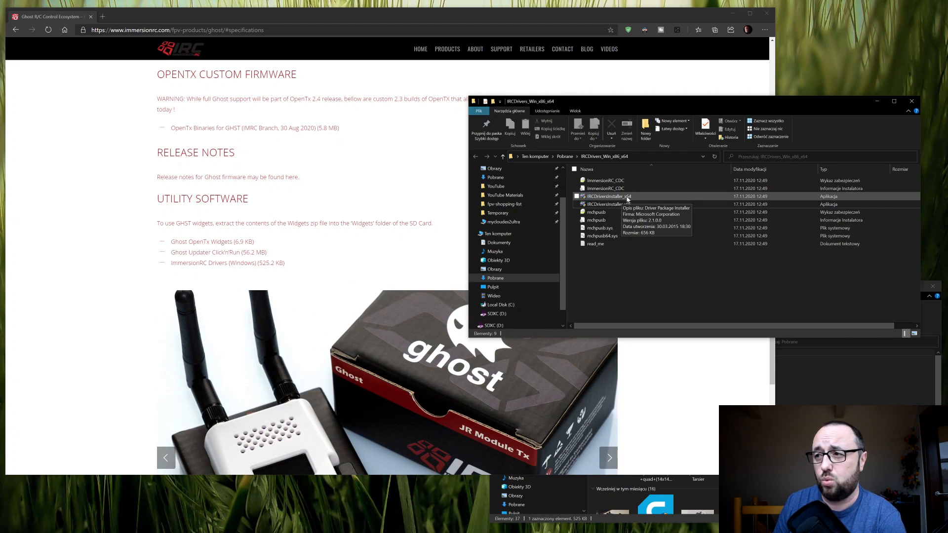
click(608, 458)
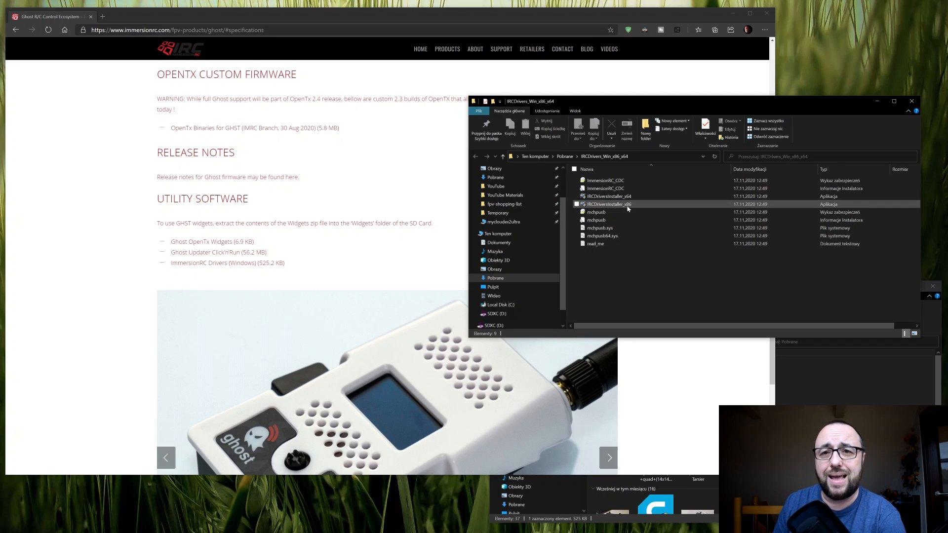
click(609, 458)
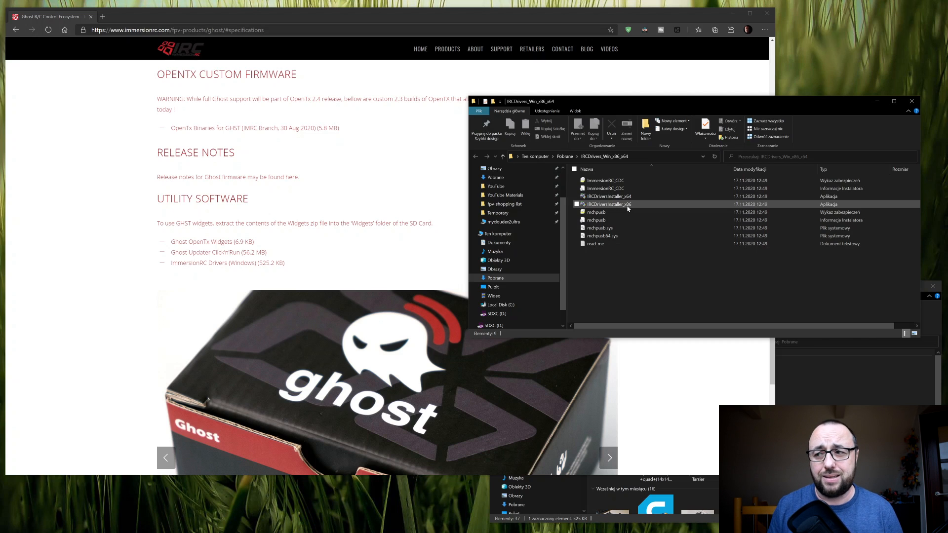
In the Apps folder, select the GhostUpdaterClickNRun_v1.3 application file
click(609, 457)
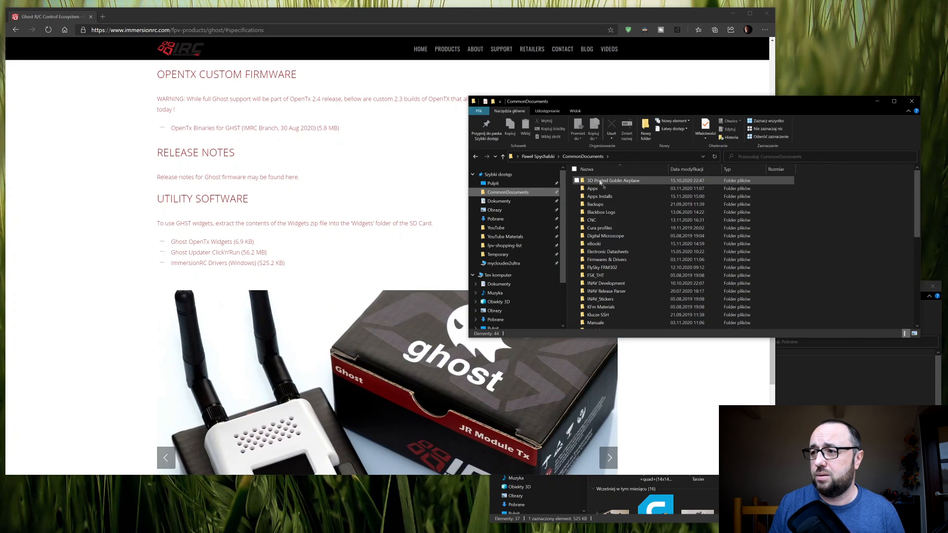
double_click(592, 188)
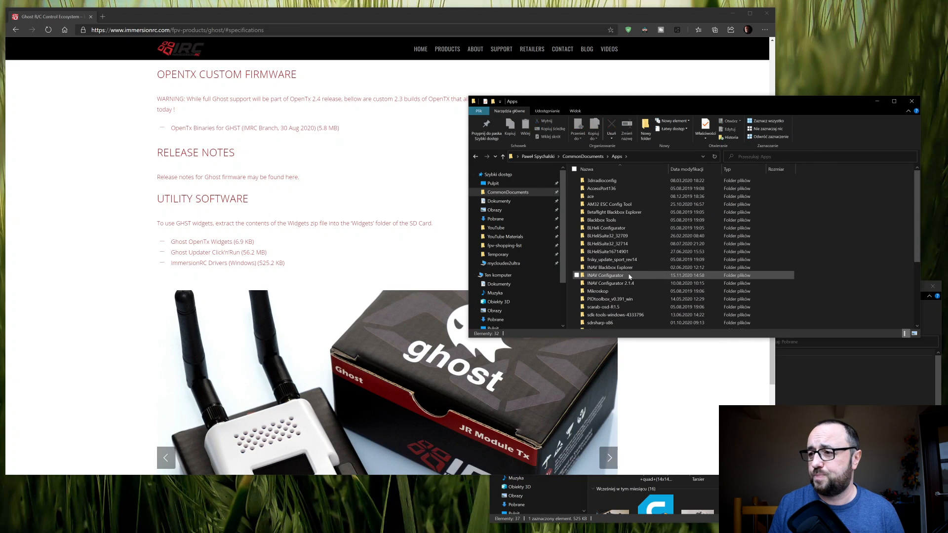
scroll(down, 3)
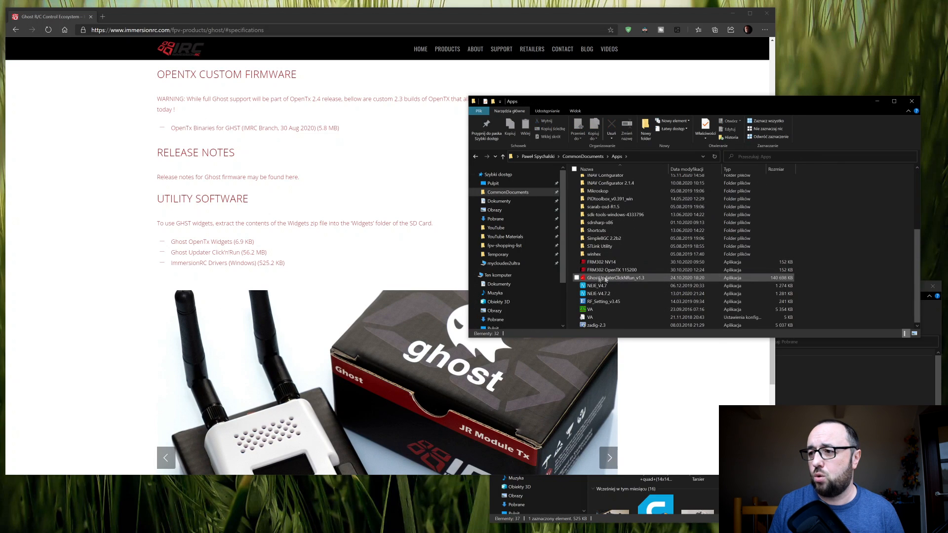
click(607, 278)
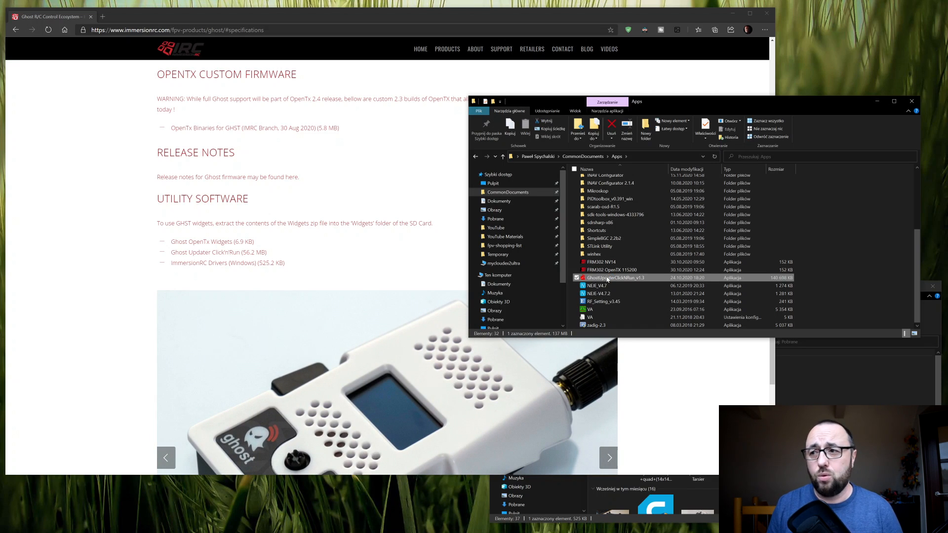
Launch GhostUpdaterClickNRun_v1.3 and move its window below the browser toolbar; it reports no device found
double_click(608, 277)
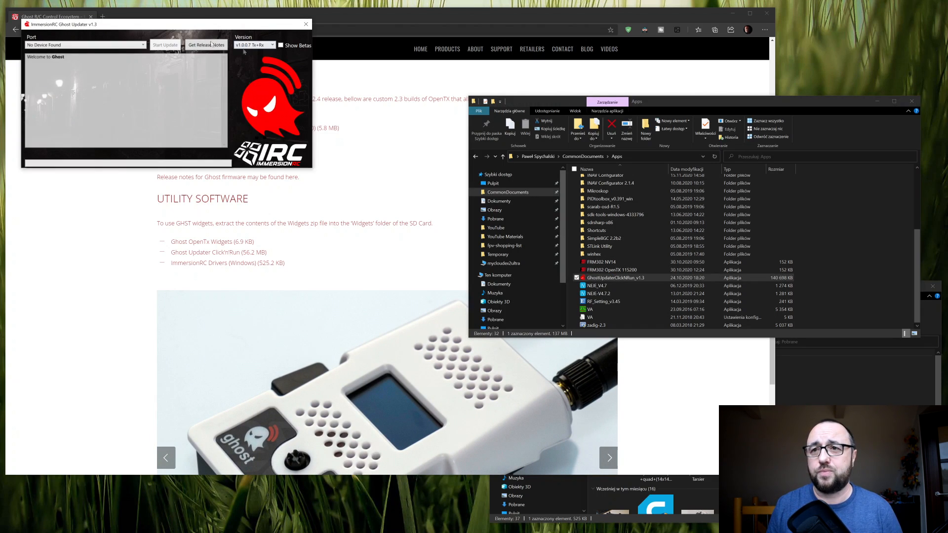
drag(166, 24, 248, 55)
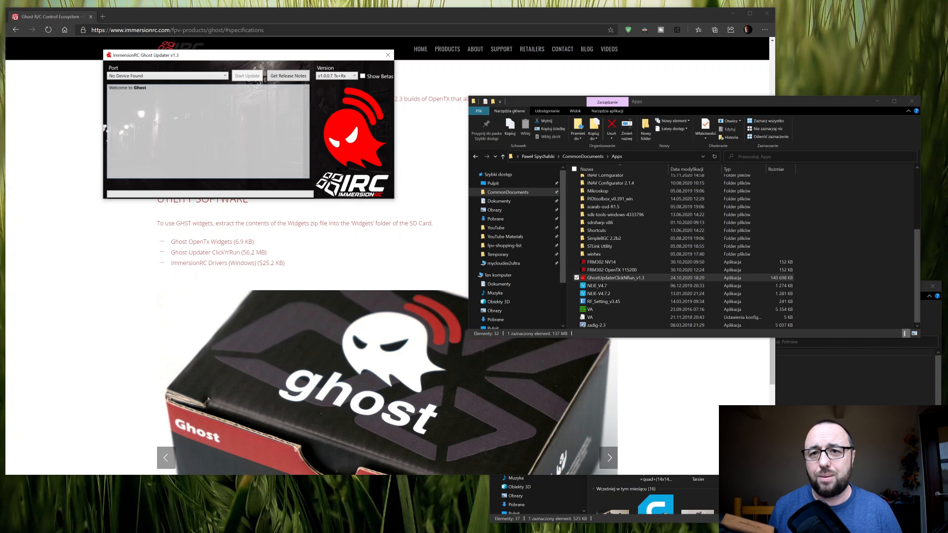
click(608, 457)
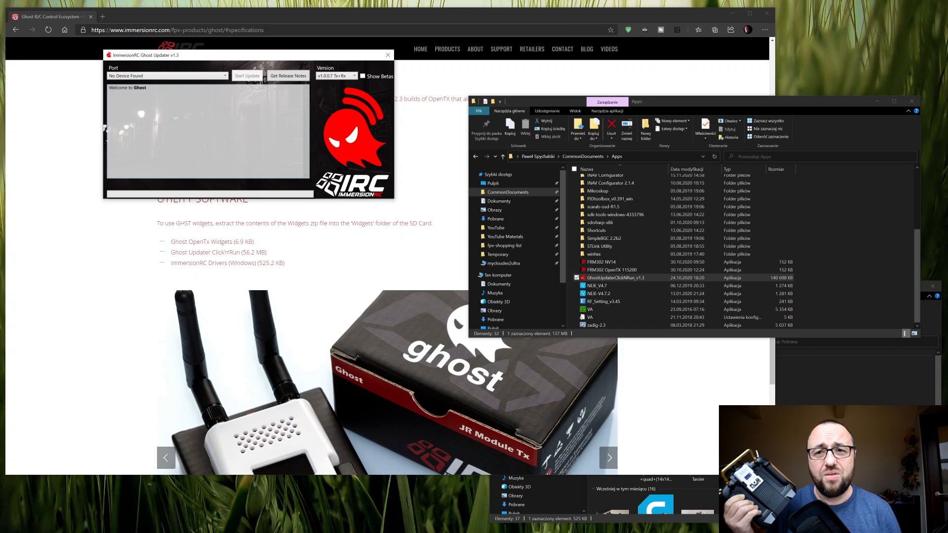
click(608, 457)
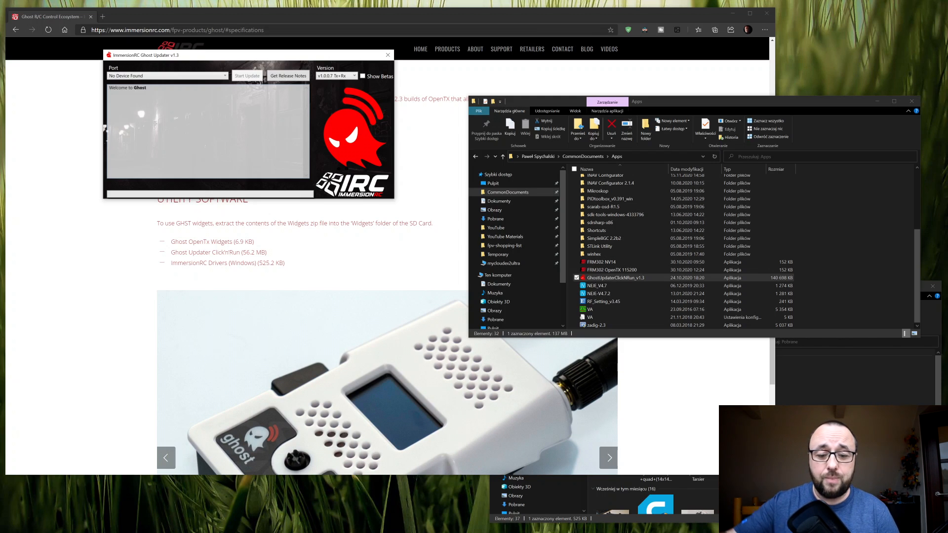
click(609, 457)
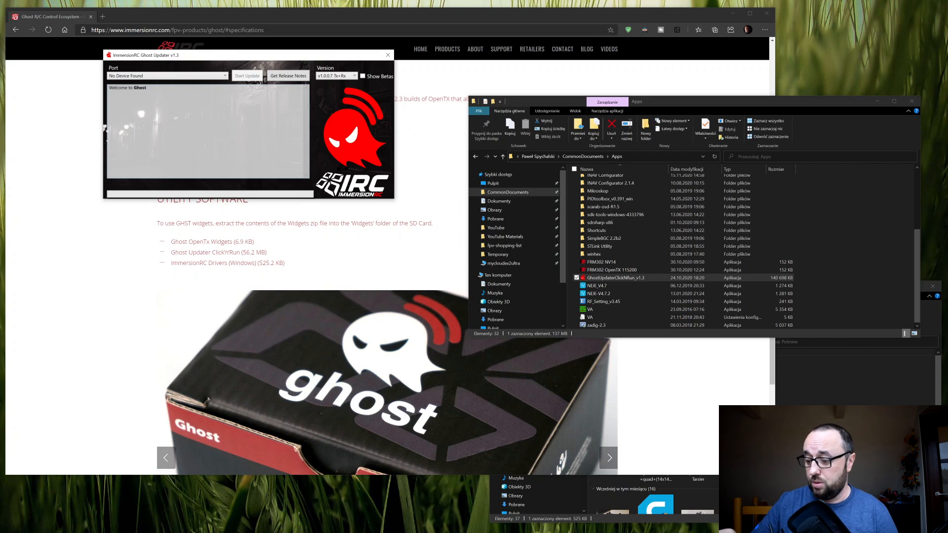
click(608, 457)
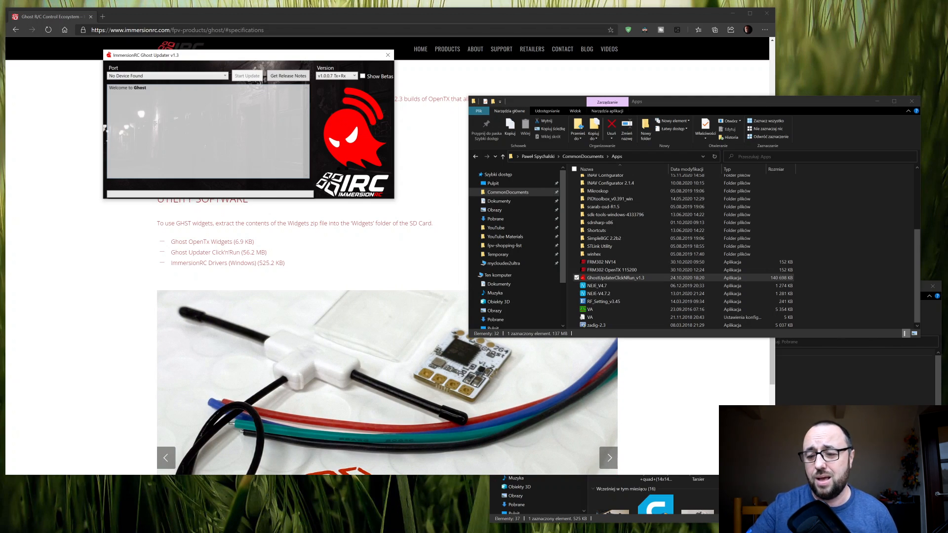
click(609, 457)
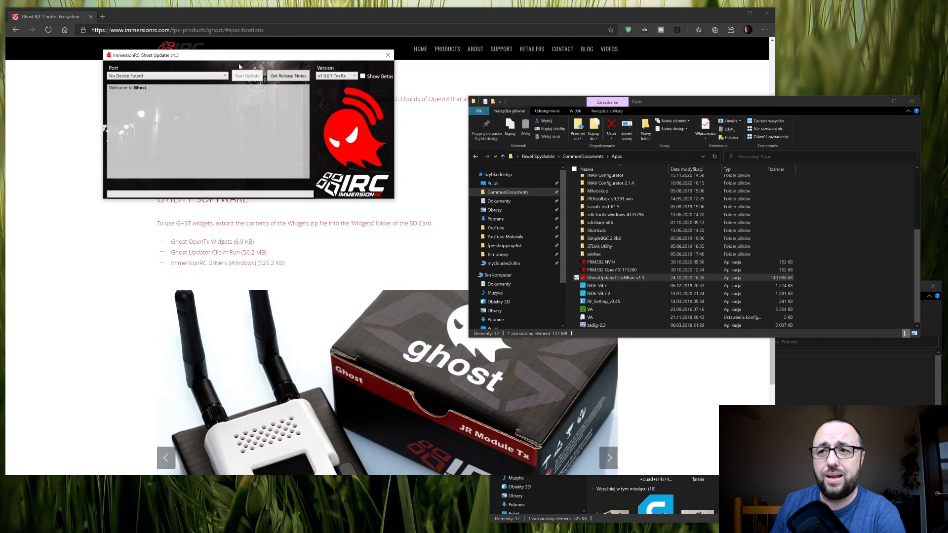
Select ImmersionRC USB to UART (COM11), enable Show Betas, and choose v1.0.0.8 Tx+Rx
click(165, 76)
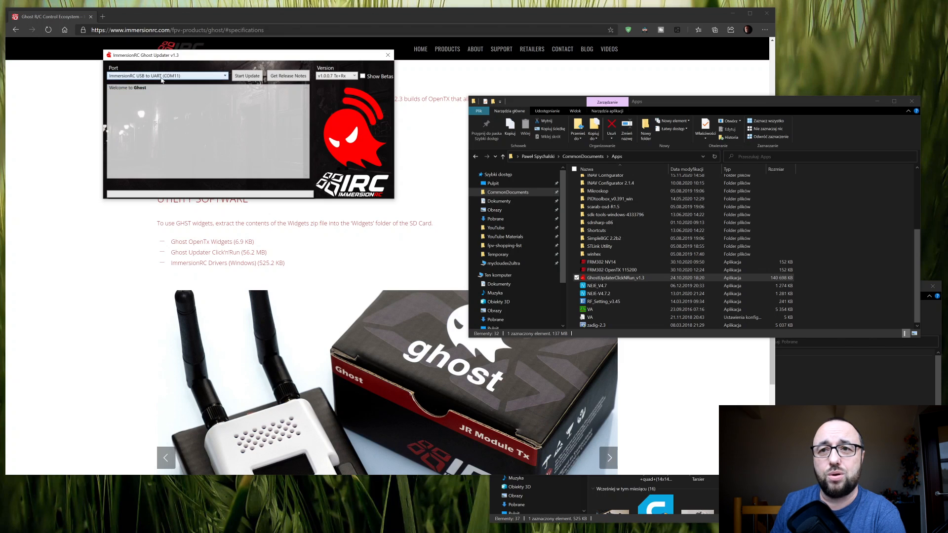
click(608, 458)
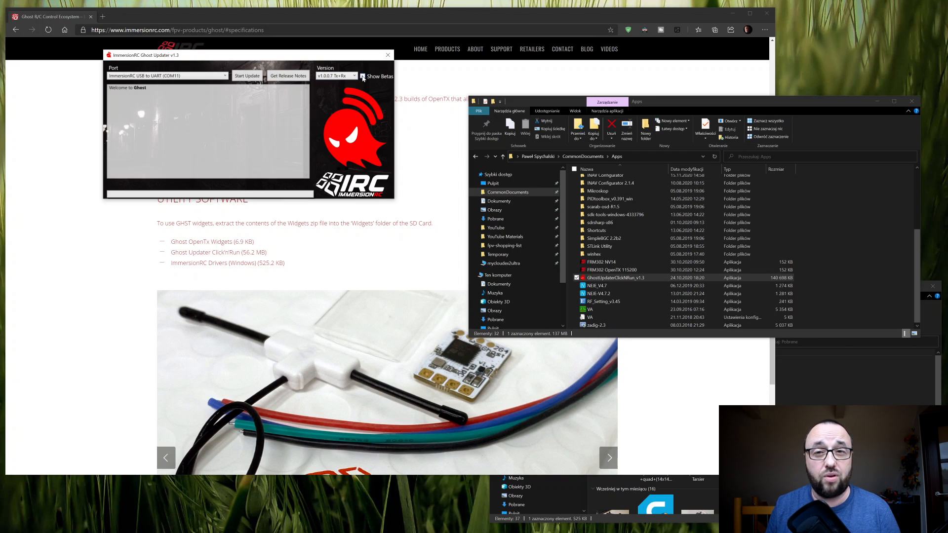
click(608, 457)
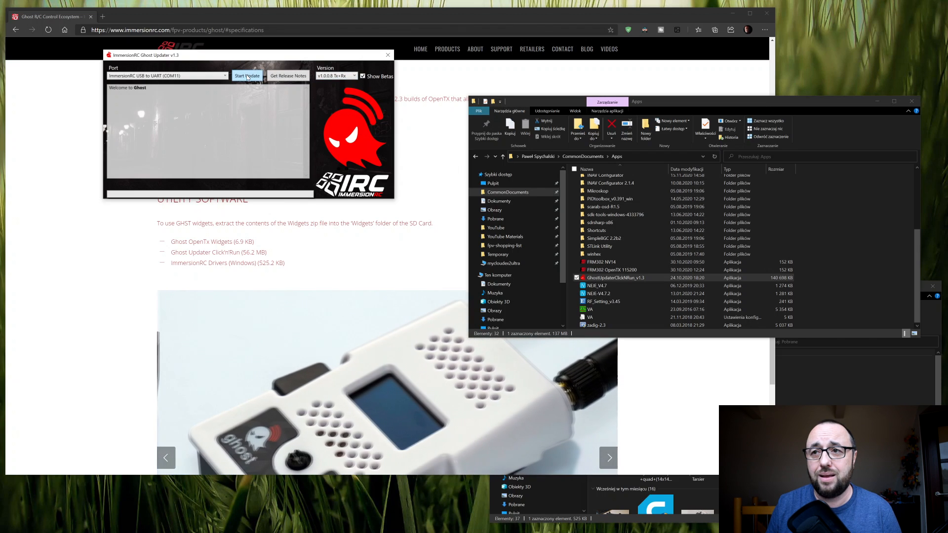
Start the update and wait for the log to report firmware 1.0.0.8 Tx+Rx update complete
click(246, 76)
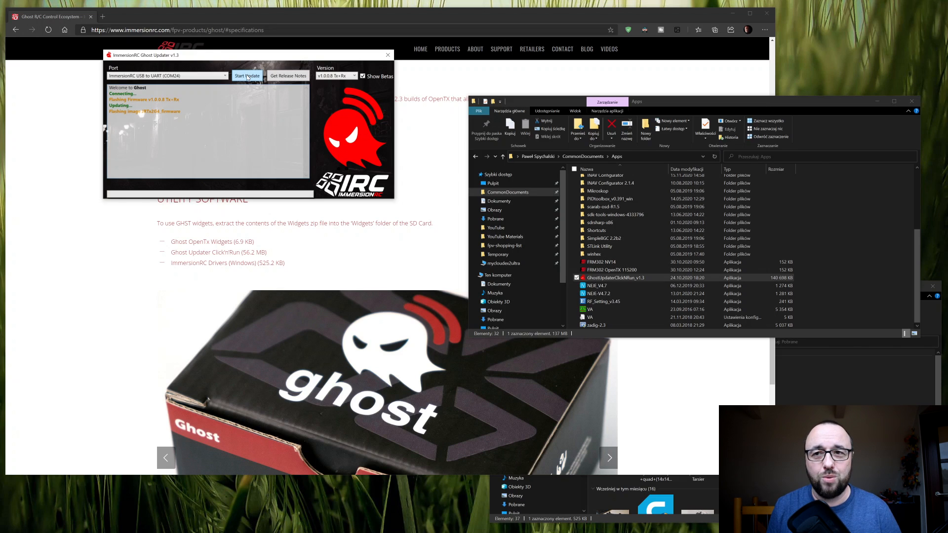
click(608, 457)
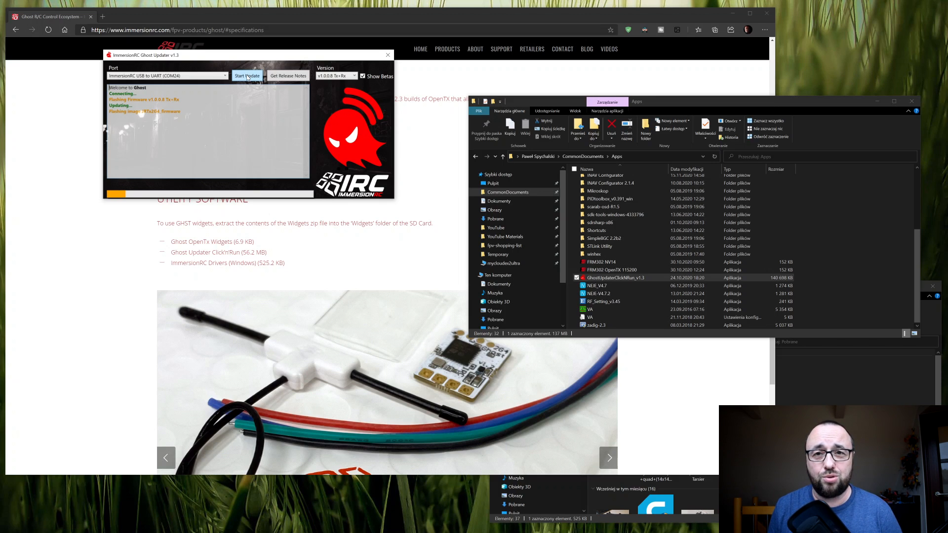
click(608, 457)
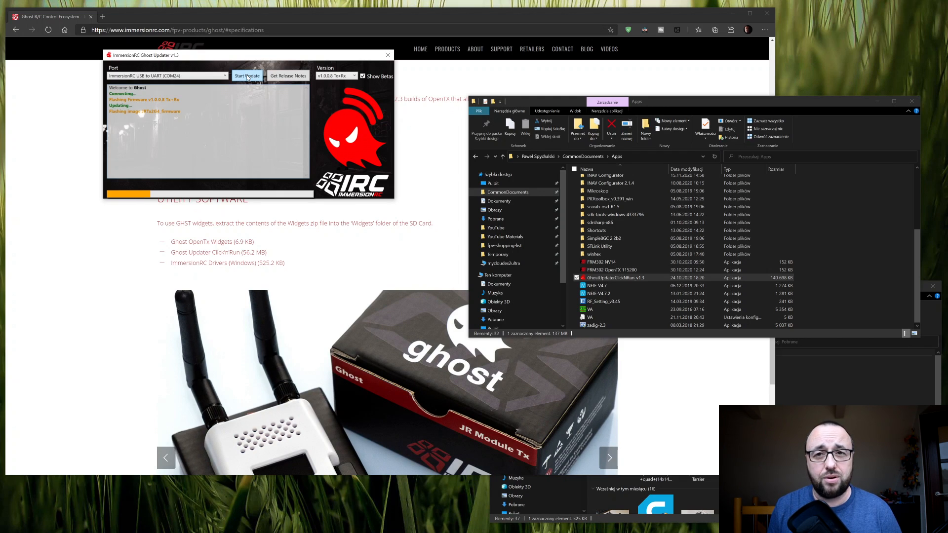
click(608, 457)
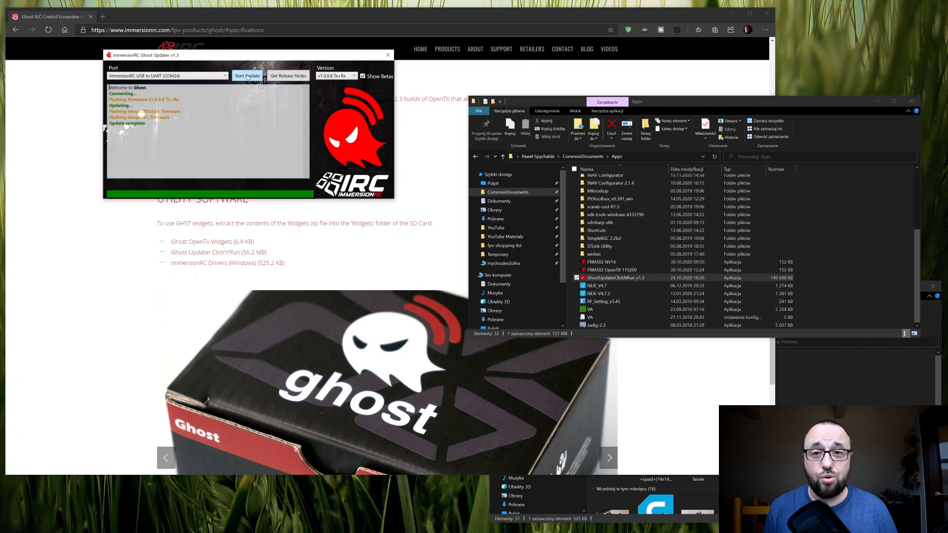
click(609, 457)
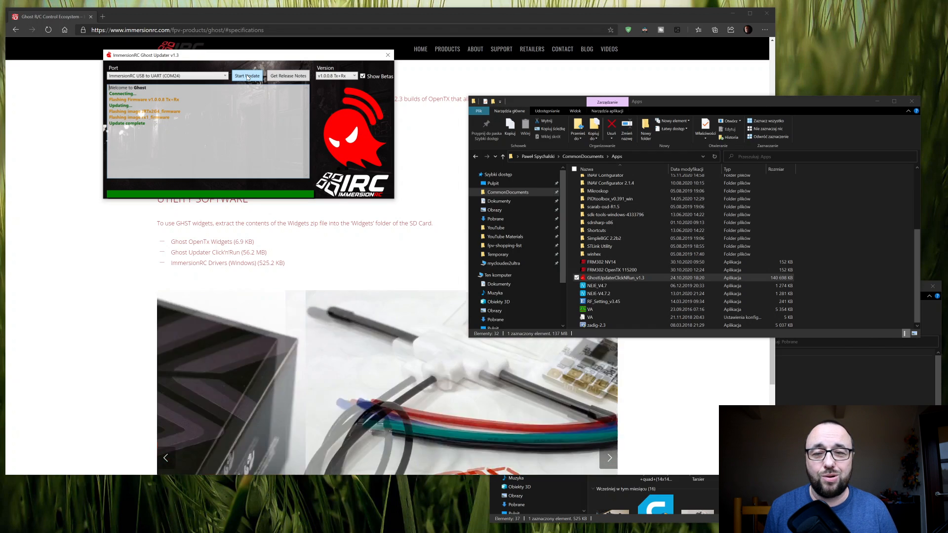